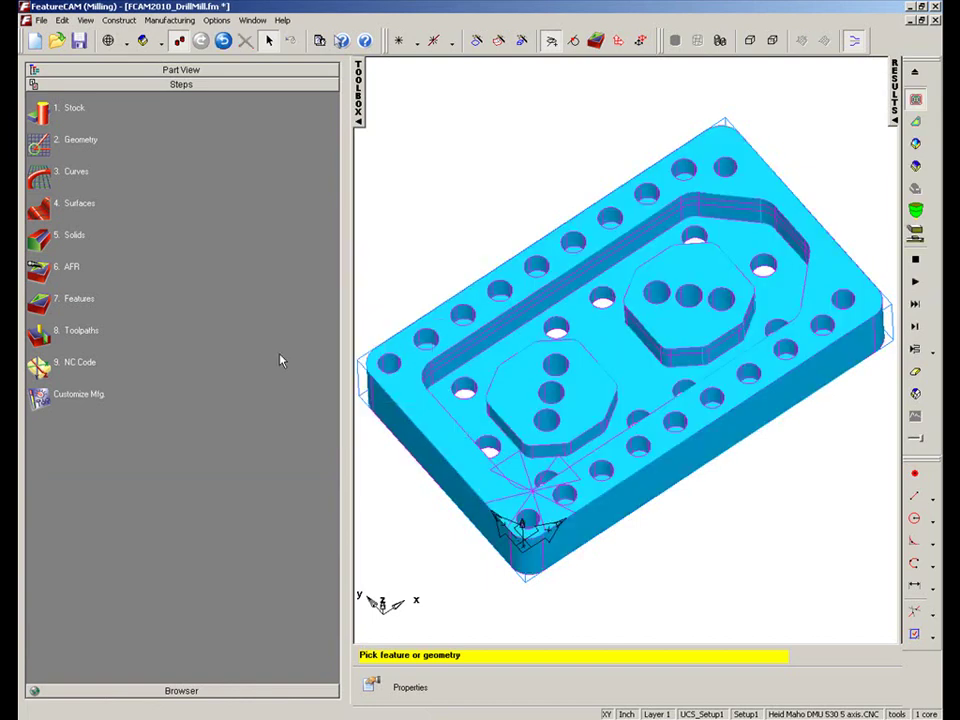
mouse_move(283, 360)
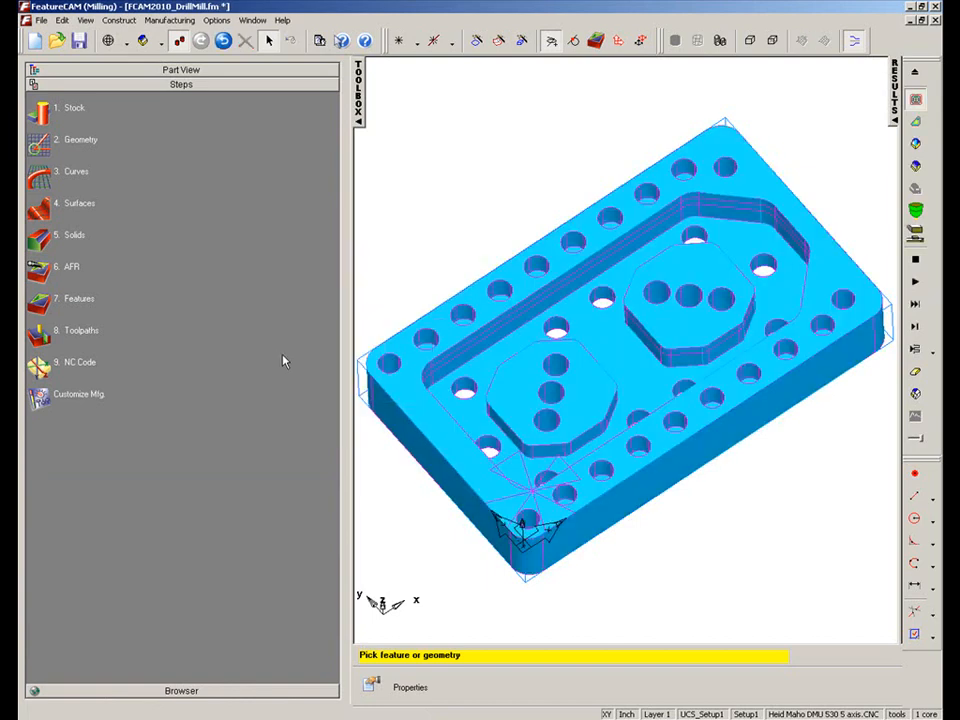
mouse_move(914, 150)
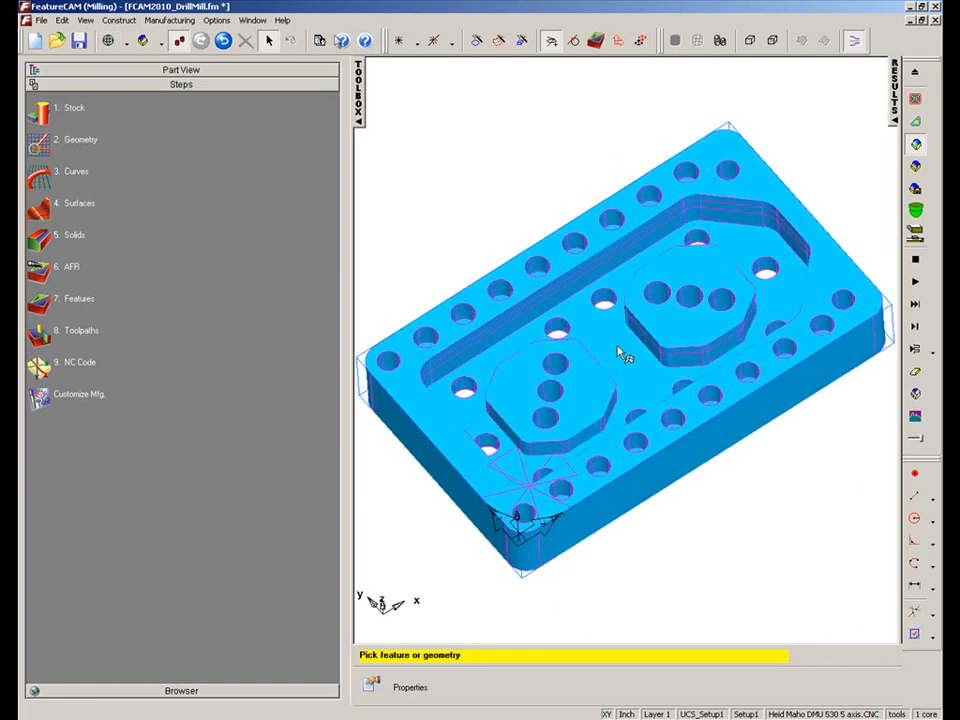
mouse_move(459, 208)
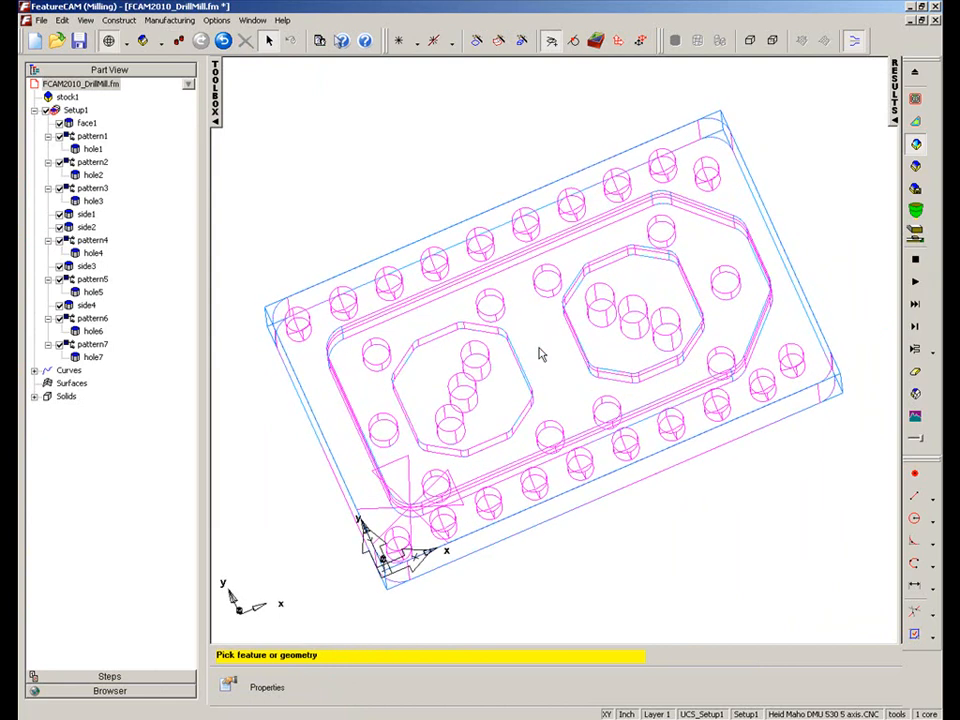
Step: Highlight pattern1, pattern2 and pattern3 holes, then open hole2's feature properties
click(87, 135)
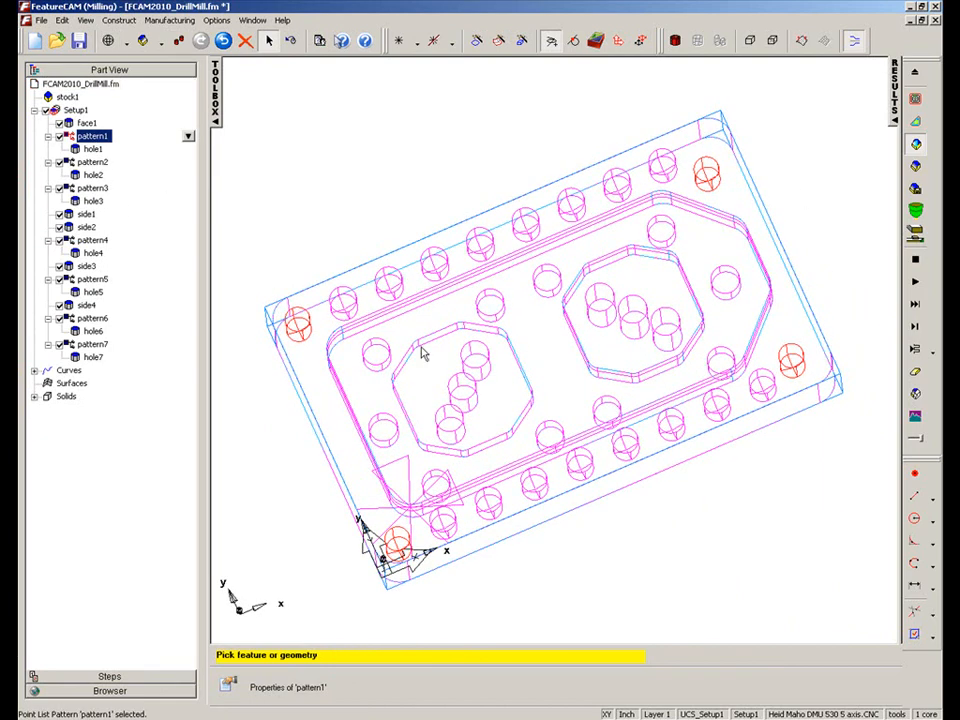
click(88, 160)
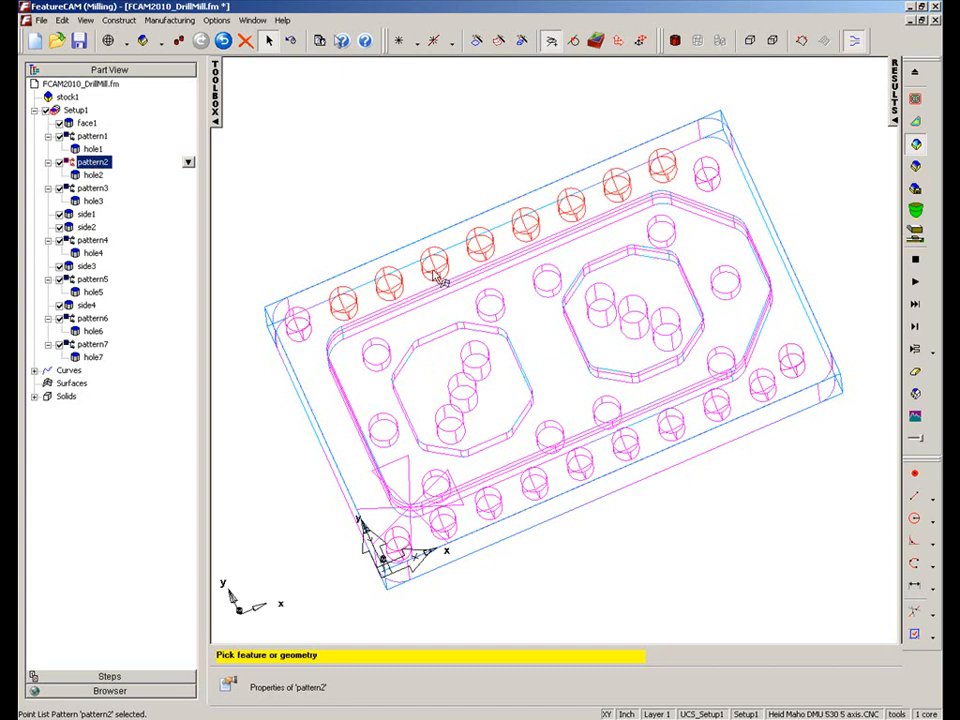
click(90, 188)
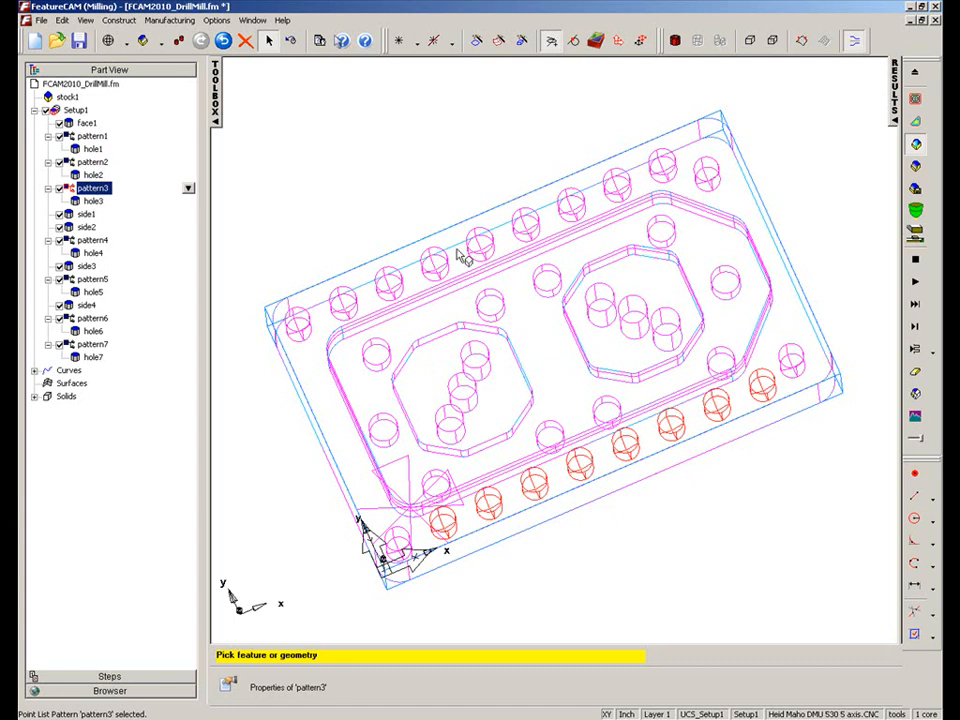
click(92, 148)
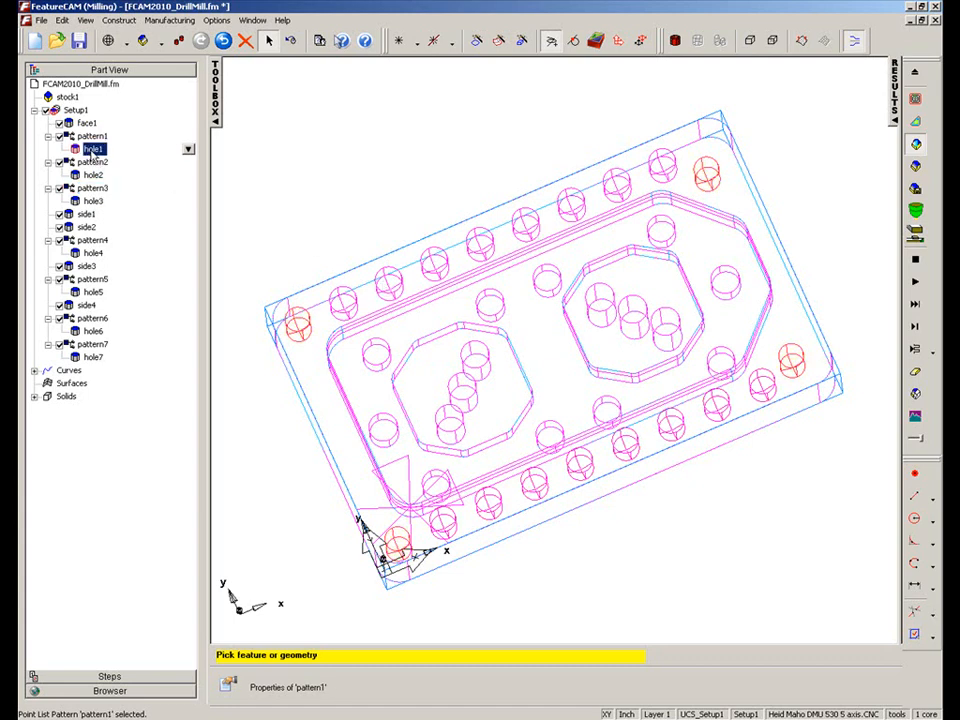
double_click(87, 148)
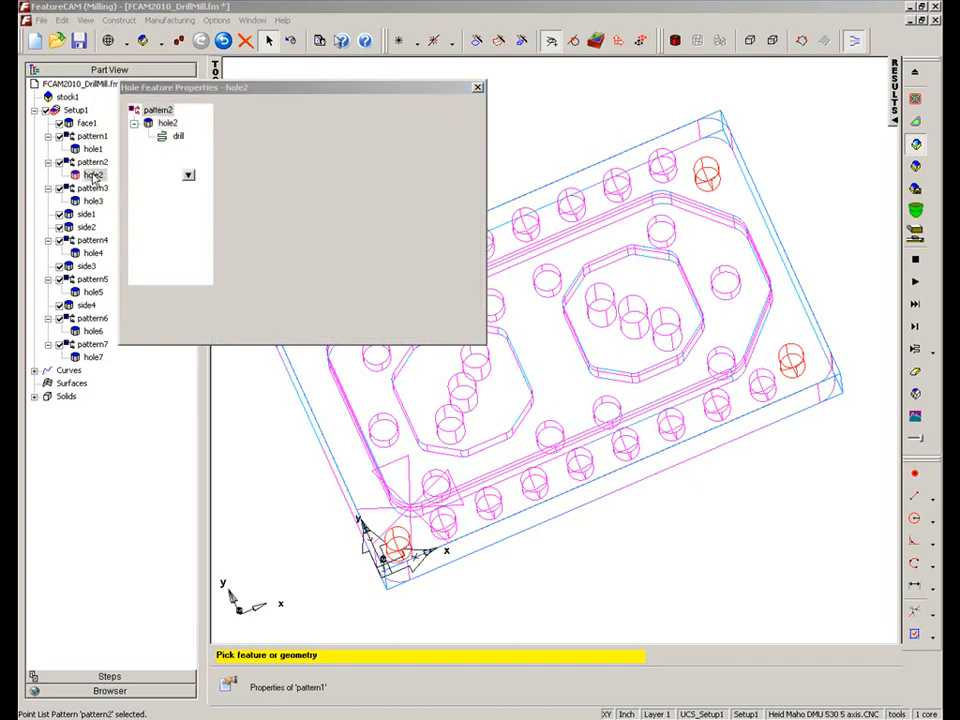
Step: Check hole3's dimensions, then close Hole Feature Properties
click(92, 200)
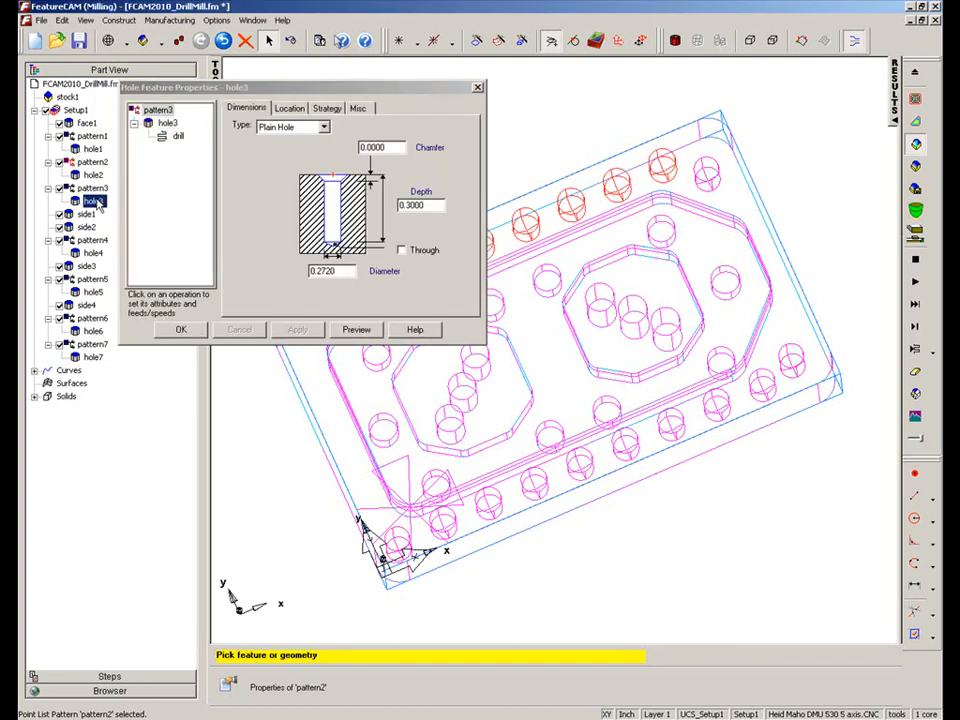
click(78, 187)
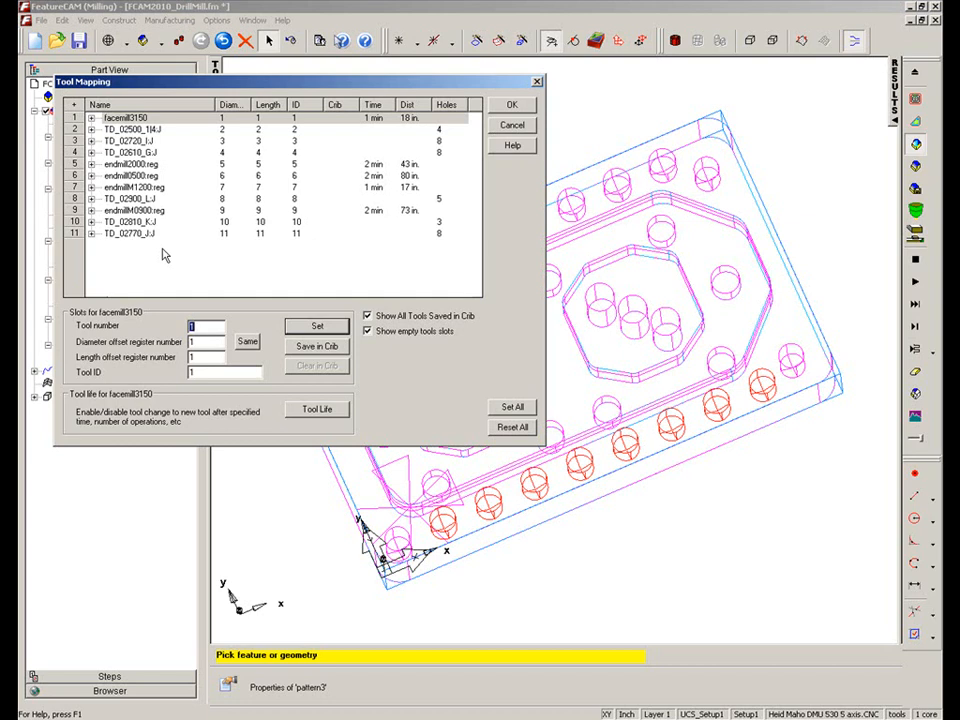
Step: Close the Tool Mapping list of eleven tools with OK
click(512, 105)
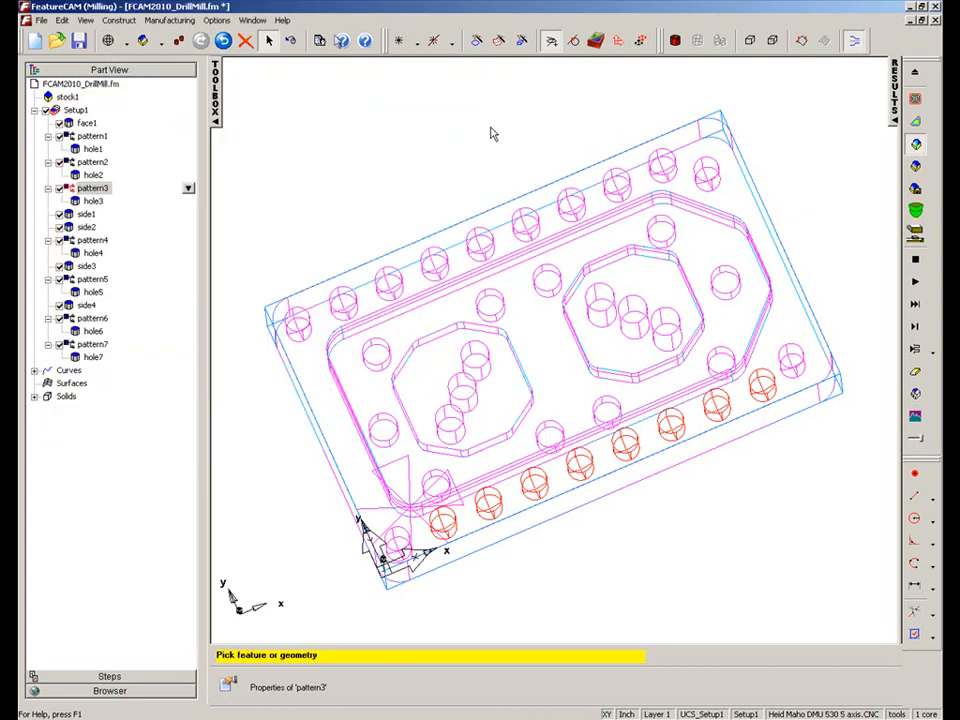
mouse_move(299, 164)
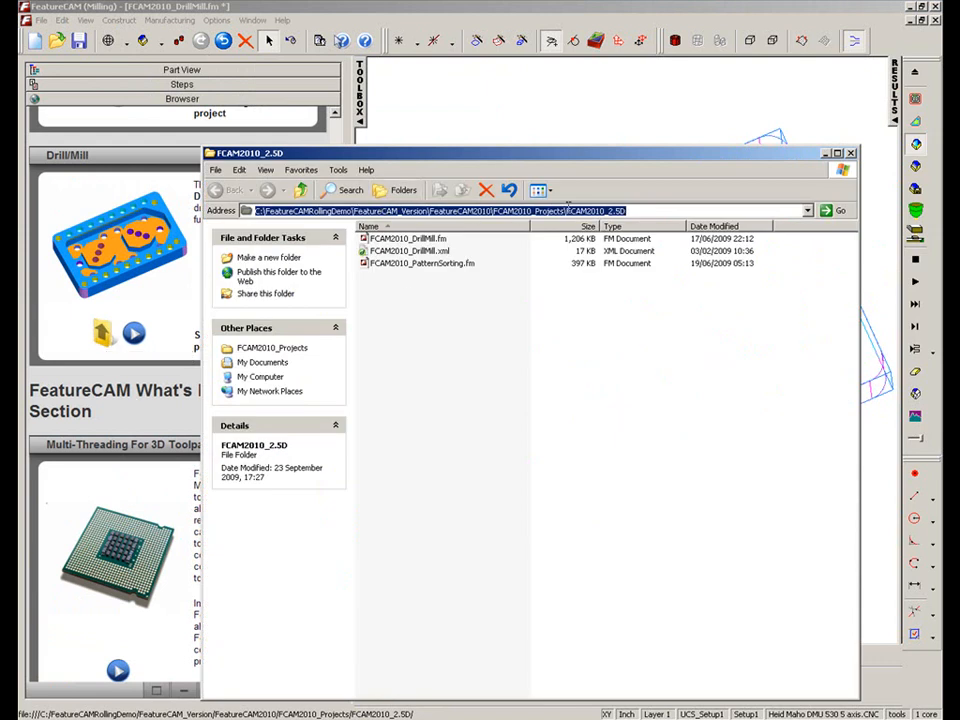
mouse_move(410, 251)
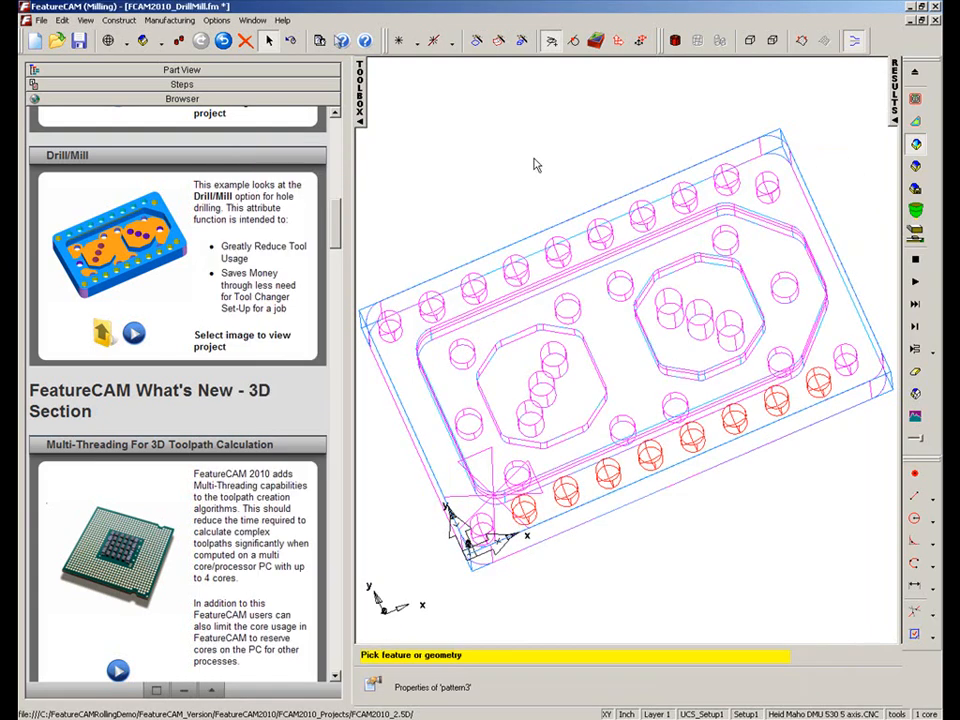
Step: Create a new tool crib named DrillMill in the Tool Manager
click(170, 21)
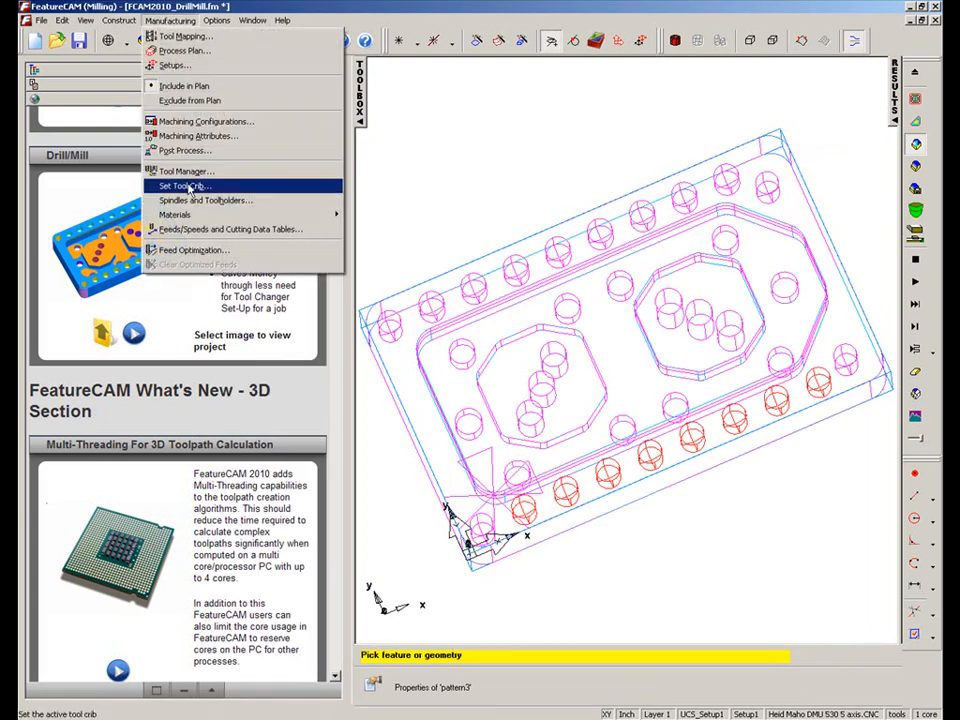
mouse_move(186, 171)
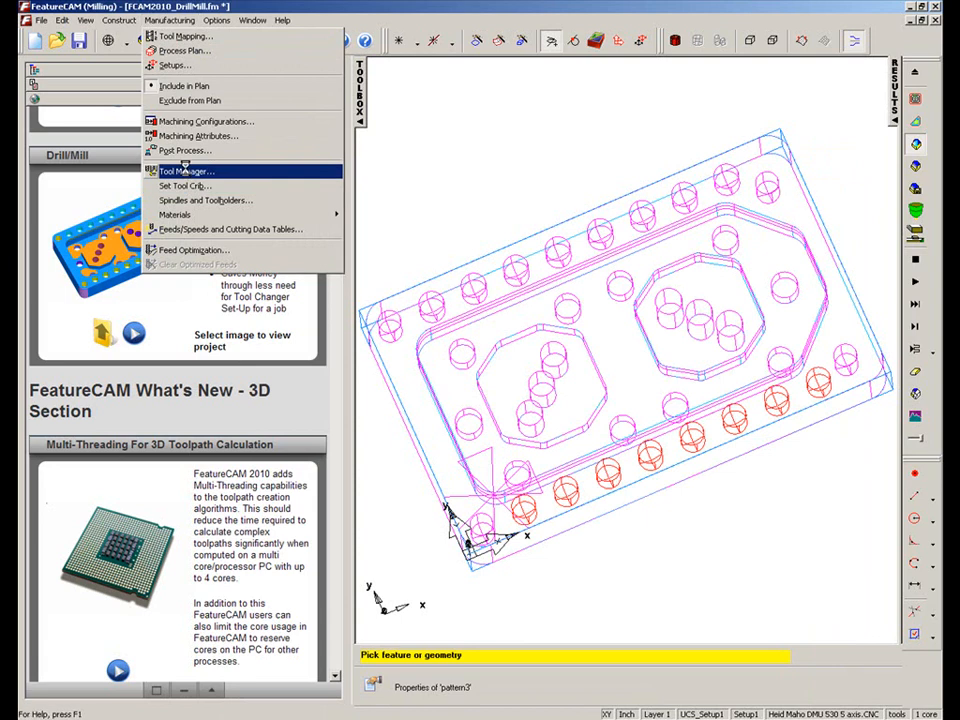
click(184, 171)
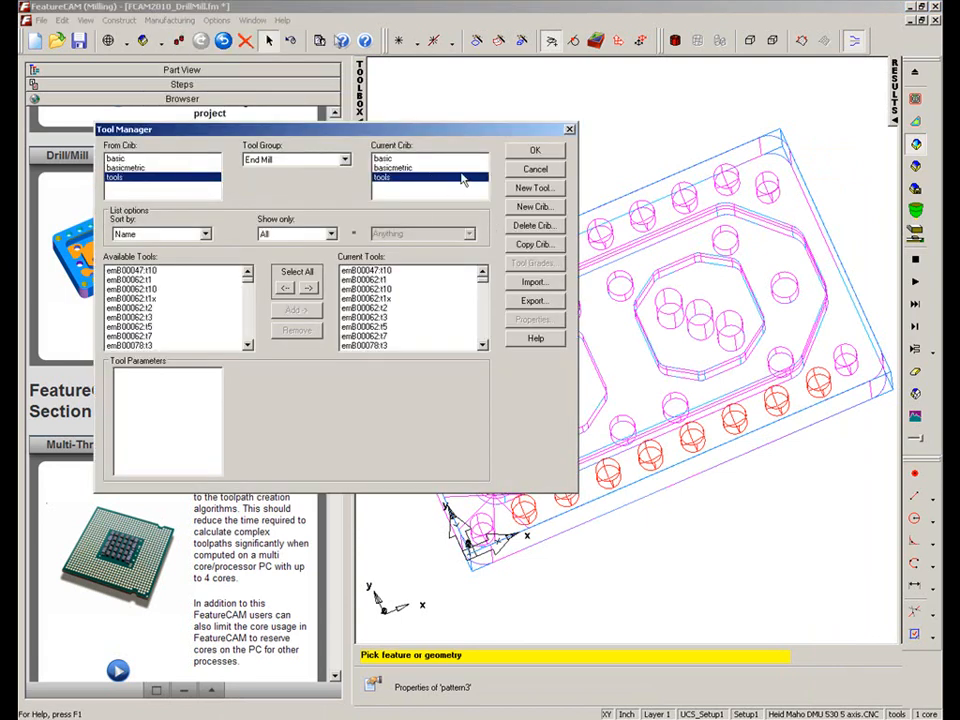
click(534, 206)
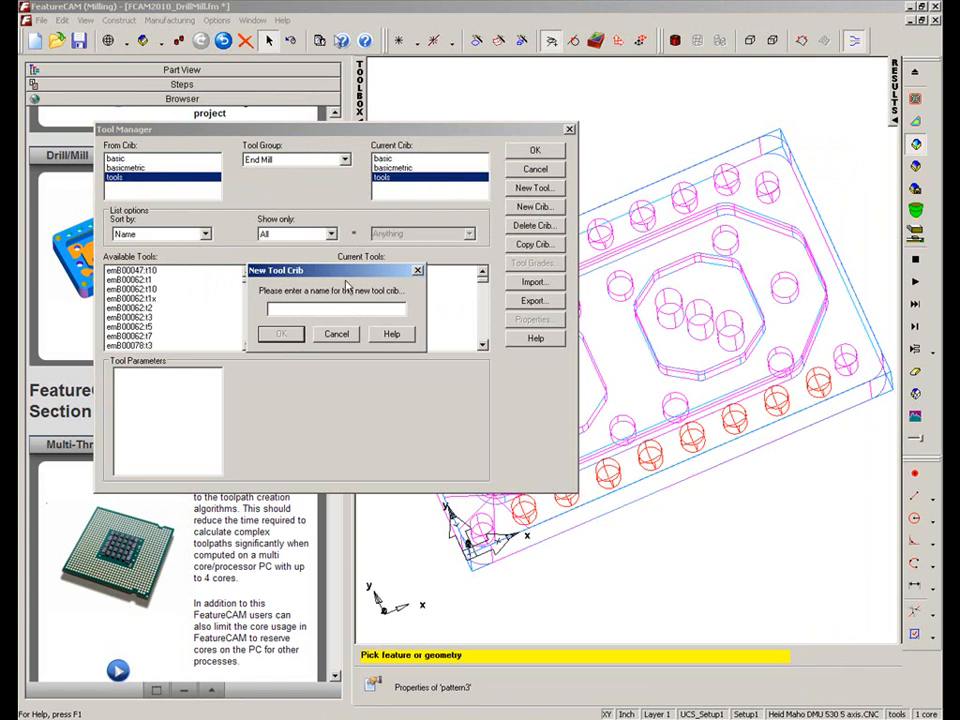
text(DrillM)
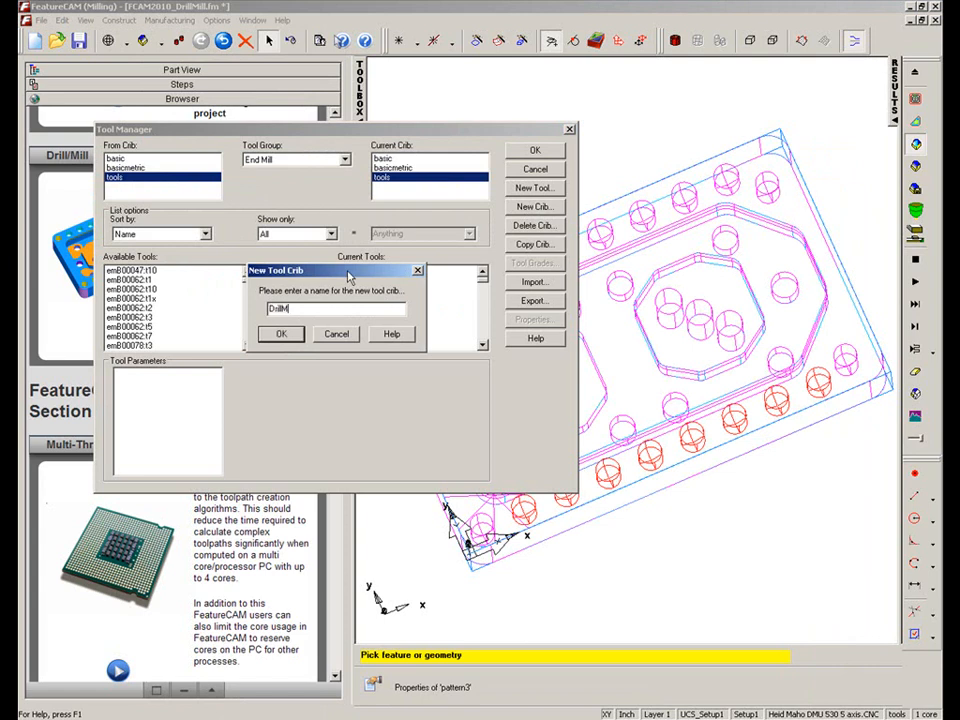
click(281, 333)
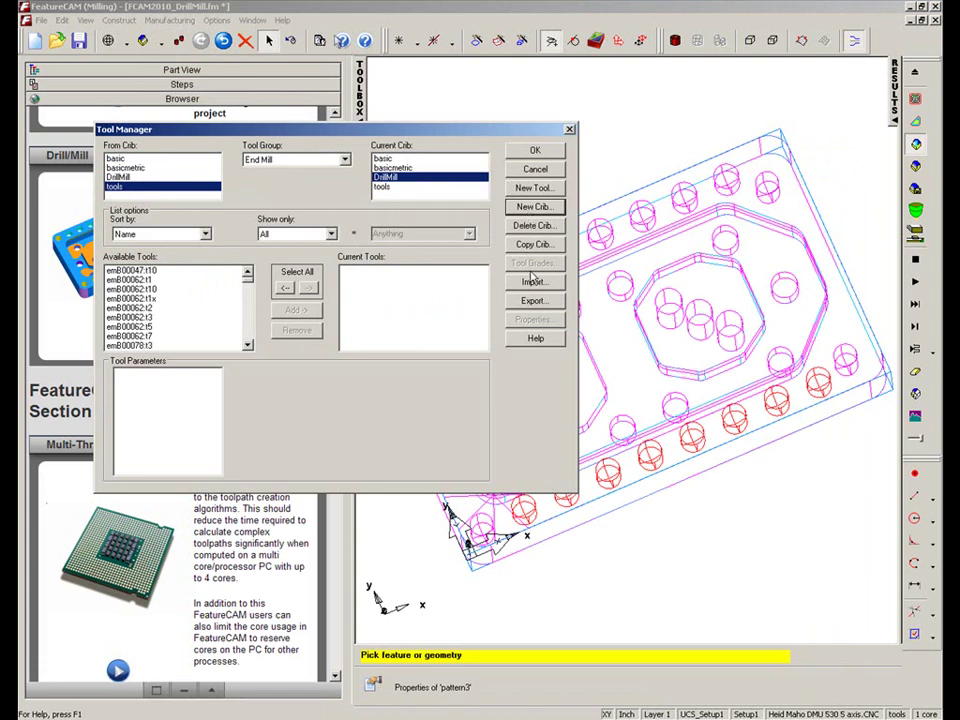
Step: Import the 14 tools from FCAM2010_DrillMill.xml into the DrillMill crib
click(534, 281)
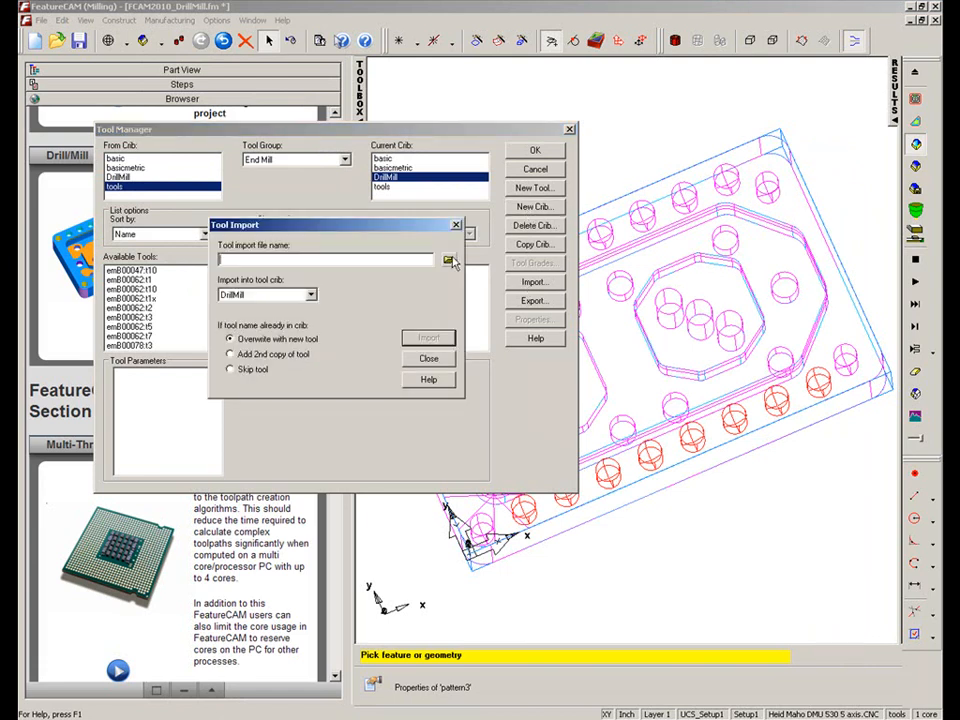
click(447, 259)
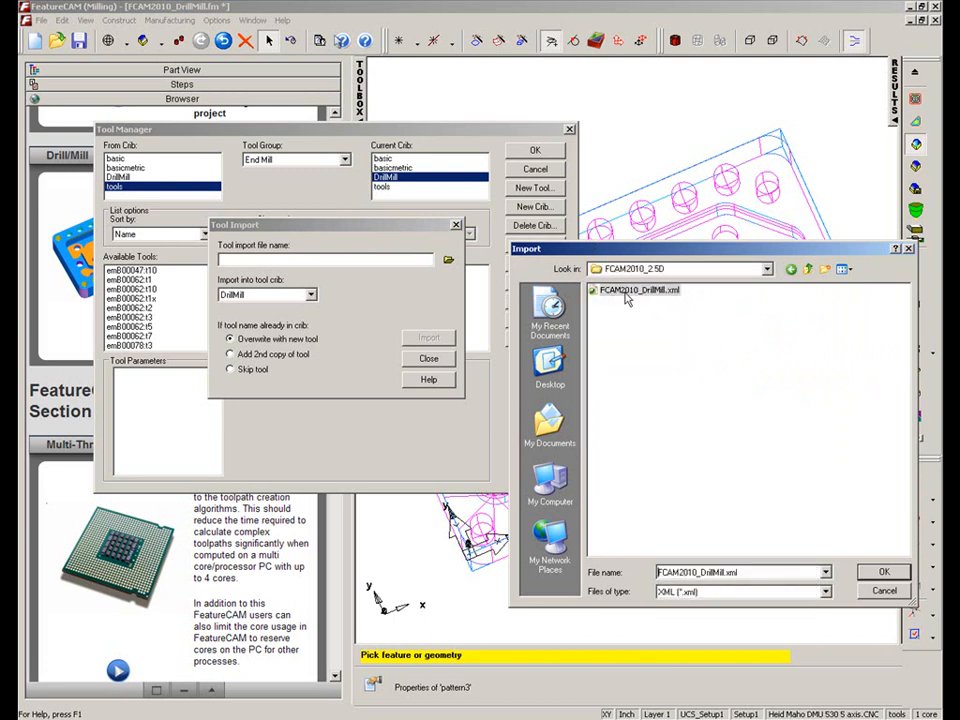
click(882, 572)
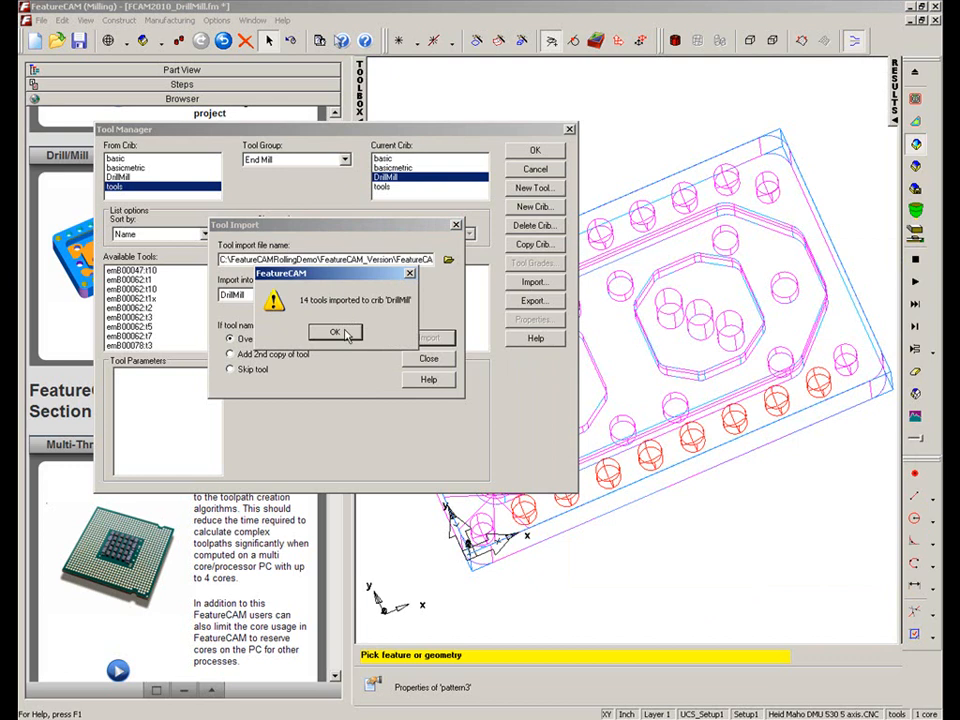
click(335, 332)
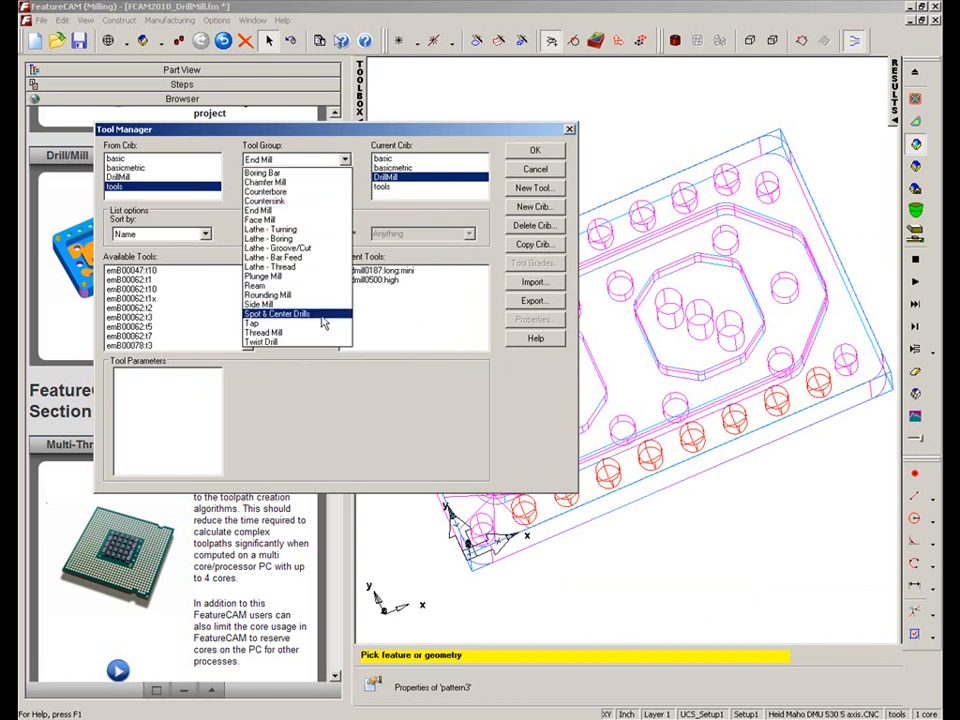
Step: List the crib's twist drills, save DrillMill and make it the current crib
click(283, 342)
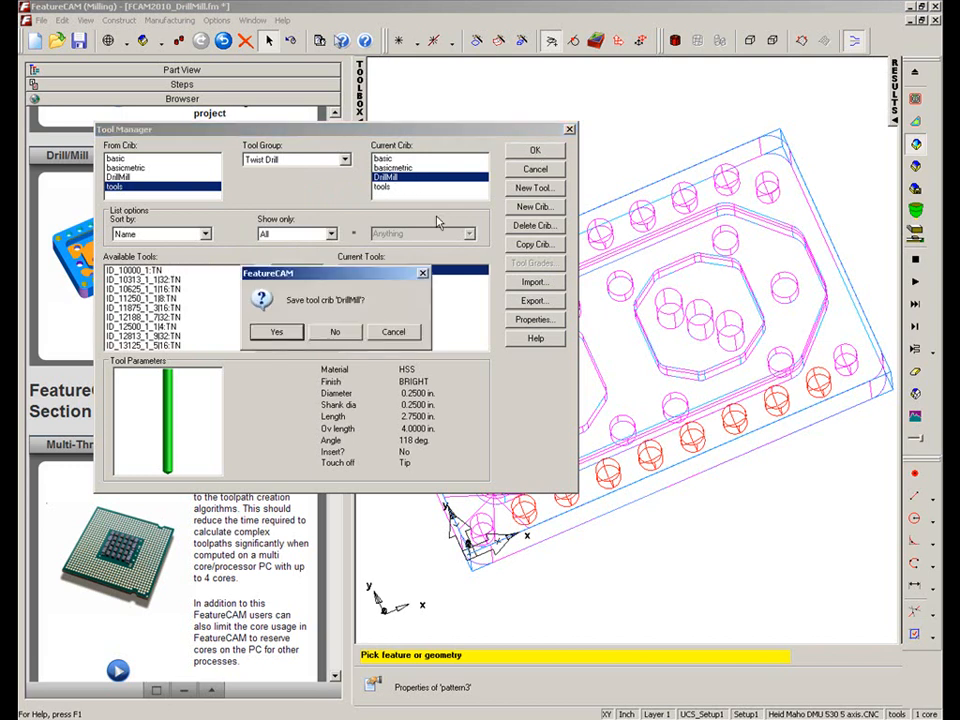
click(277, 331)
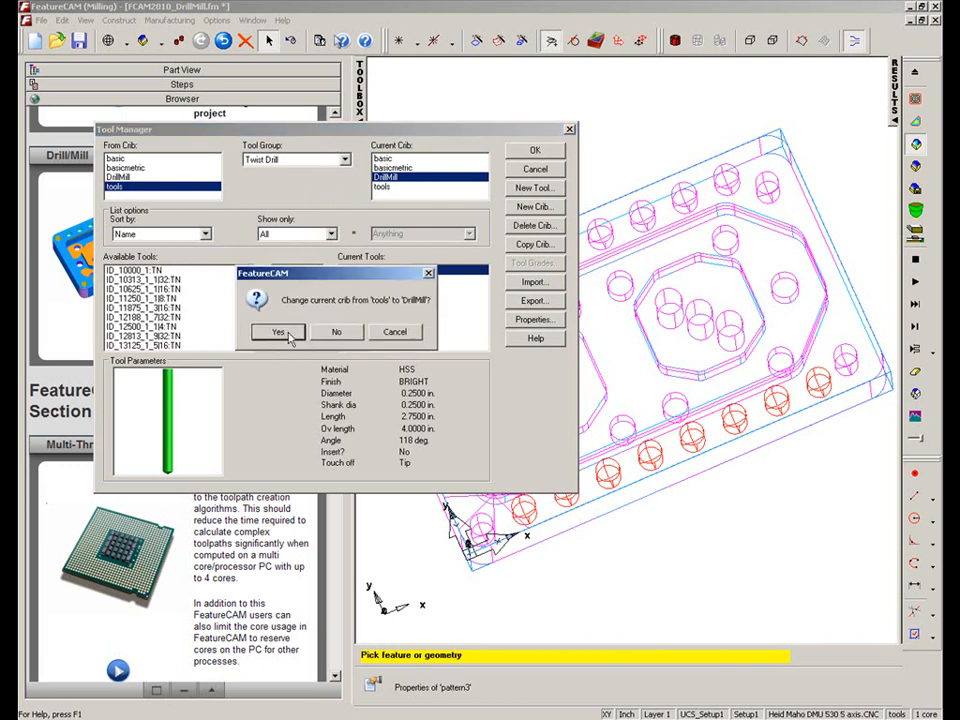
click(278, 332)
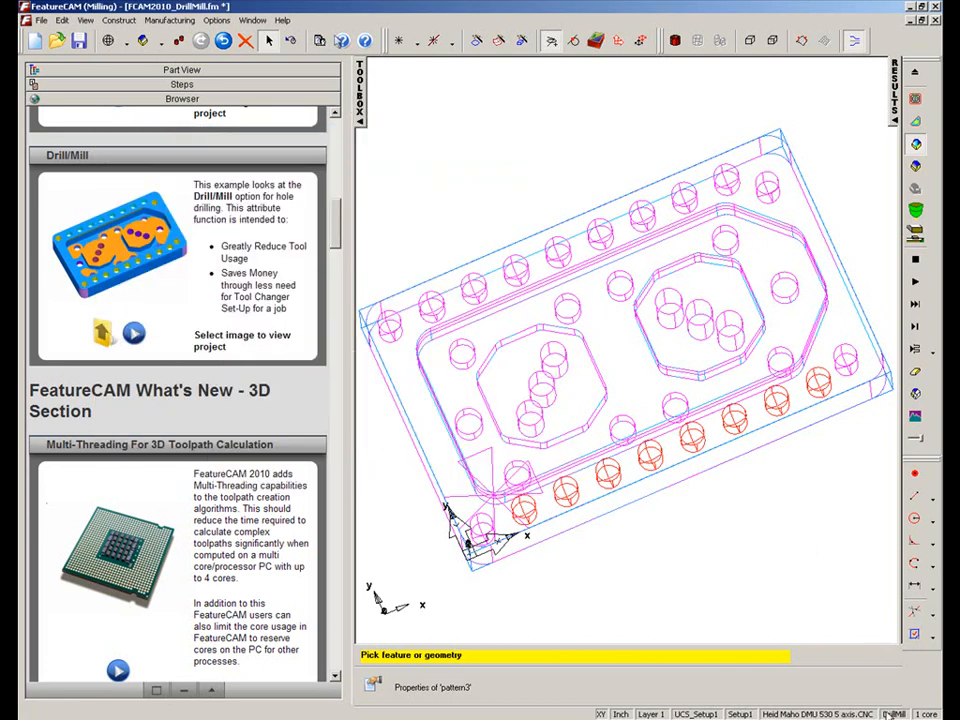
mouse_move(368, 110)
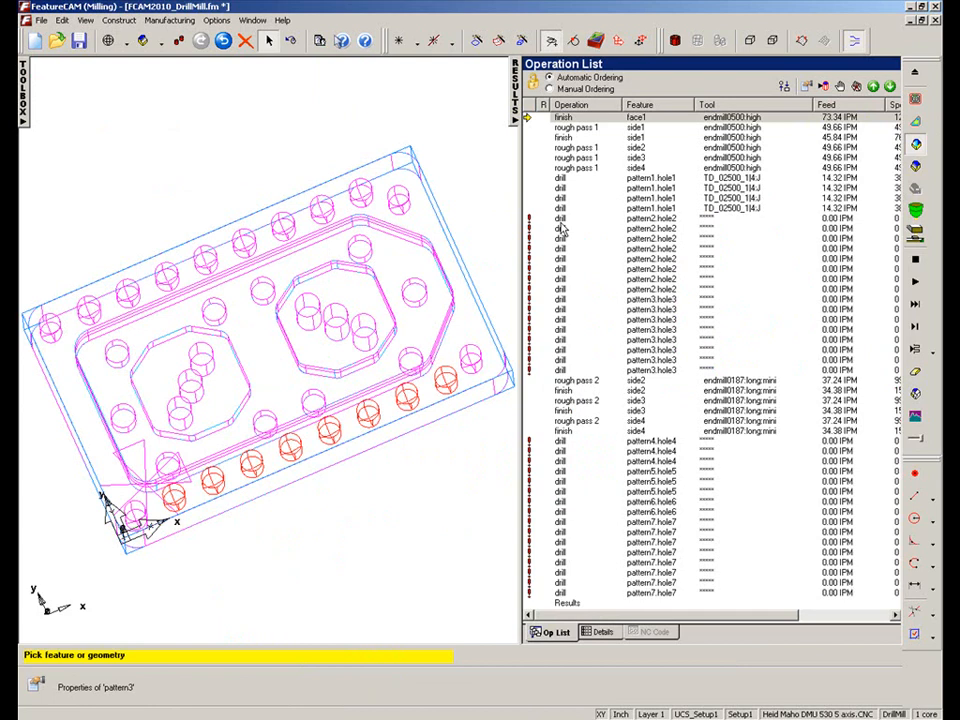
mouse_move(563, 287)
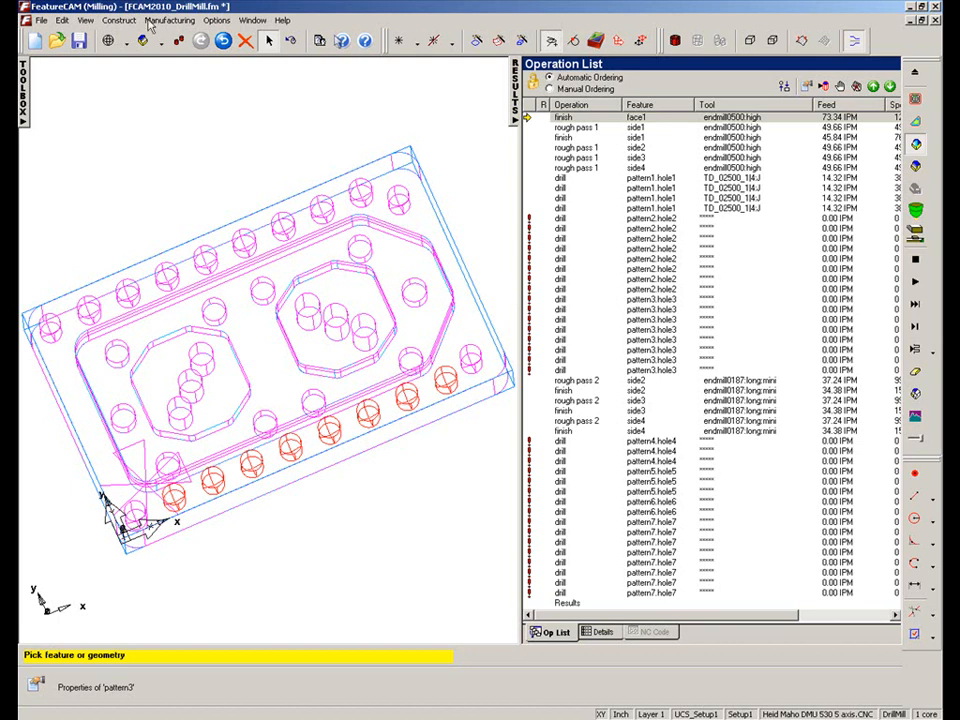
Step: Set the hole machining type to Drill/Mill in Machining Attributes' Drilling settings
click(172, 20)
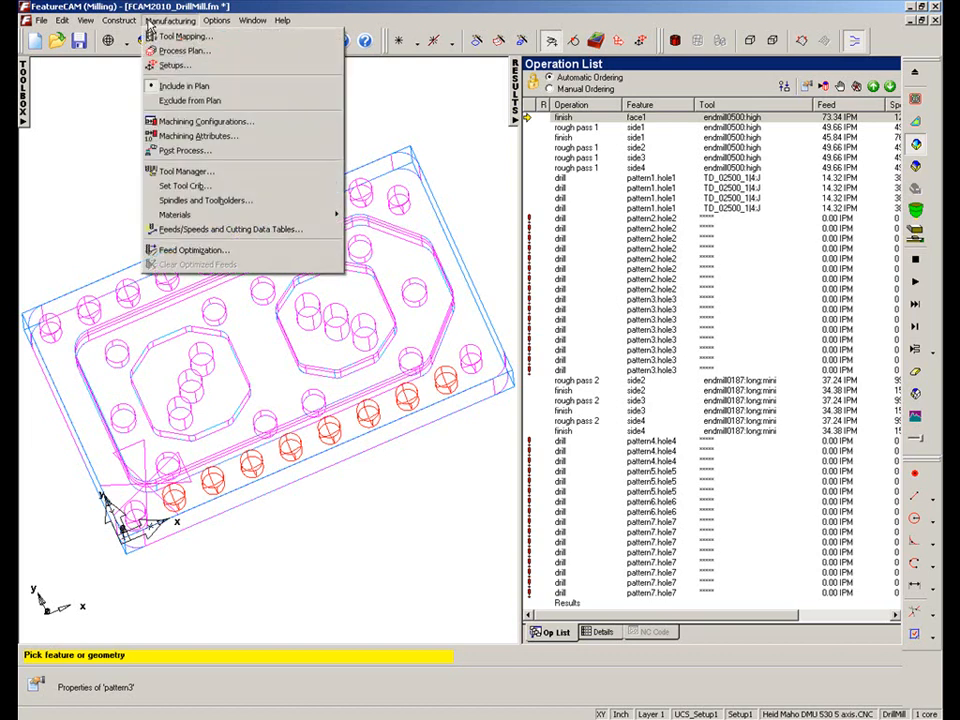
mouse_move(180, 214)
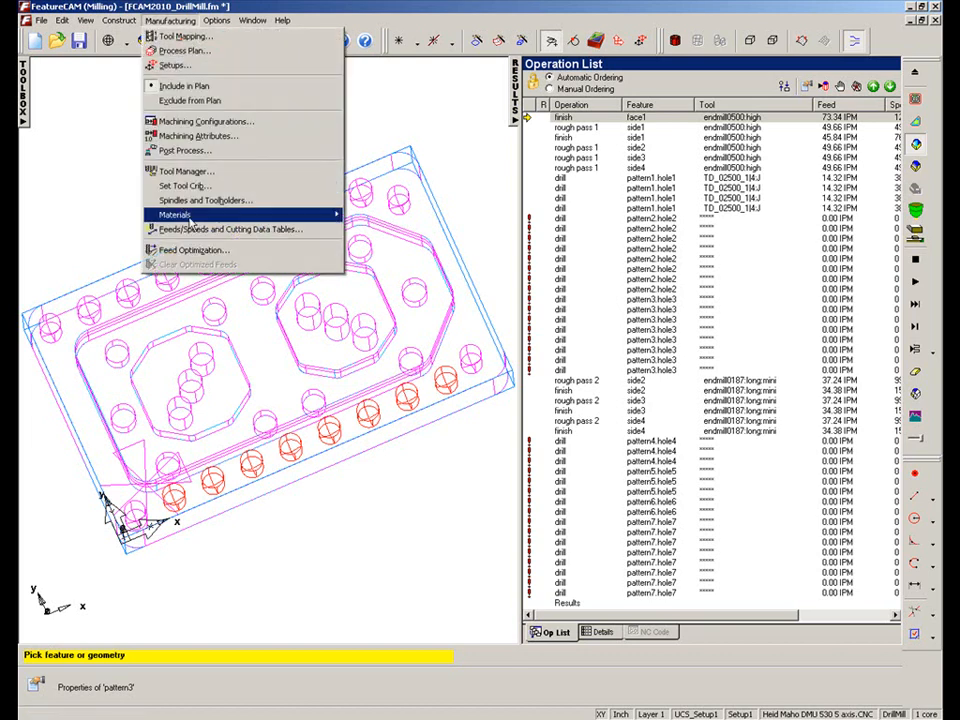
click(206, 120)
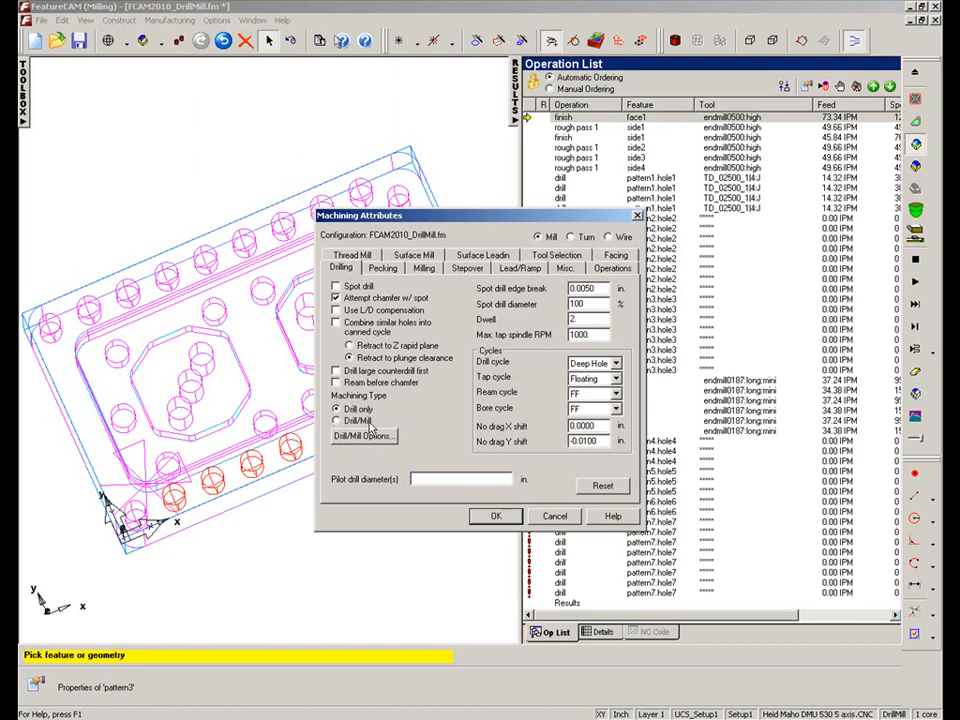
click(331, 420)
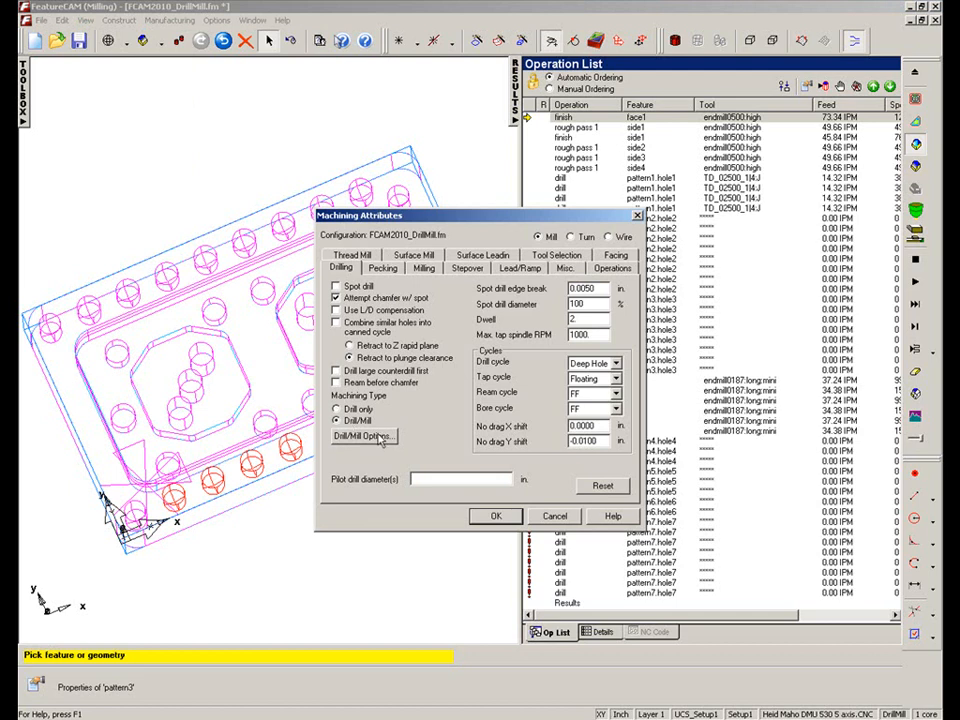
click(364, 436)
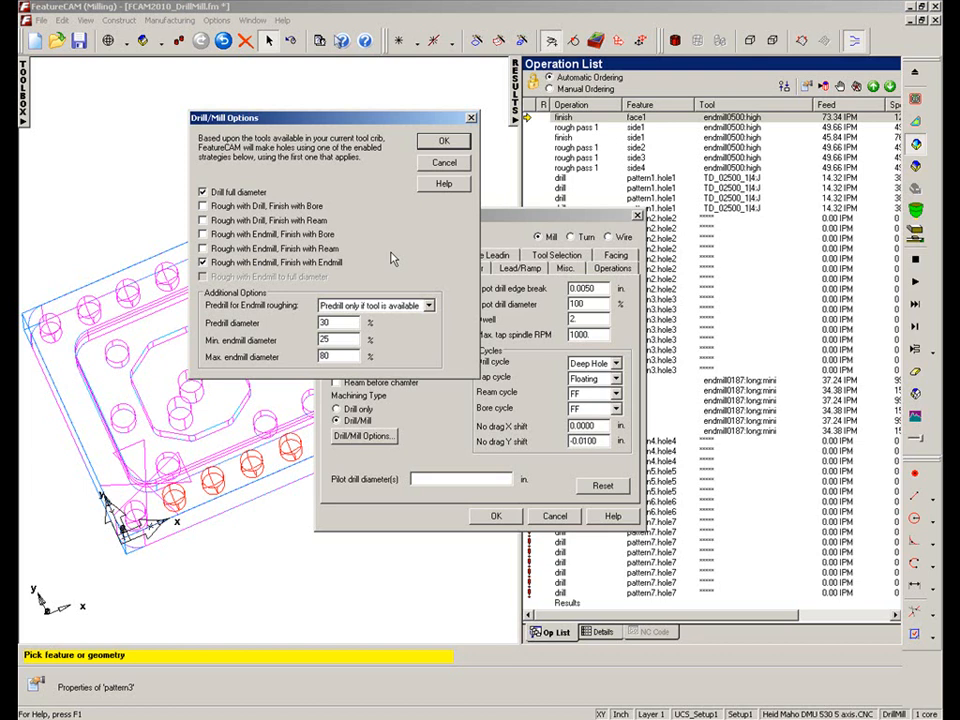
mouse_move(400, 369)
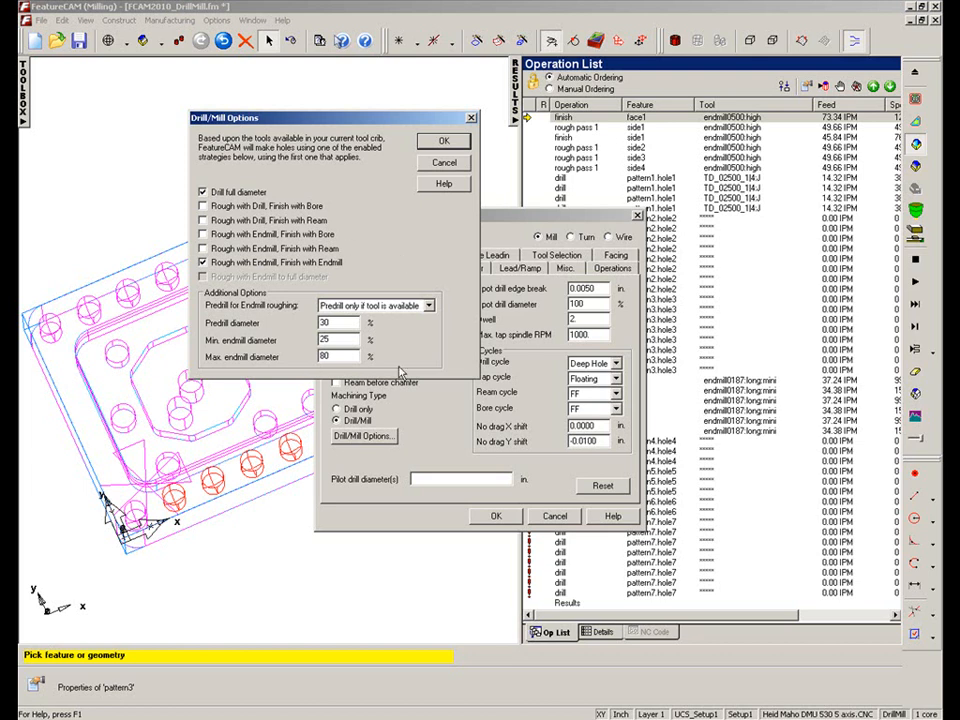
mouse_move(454, 337)
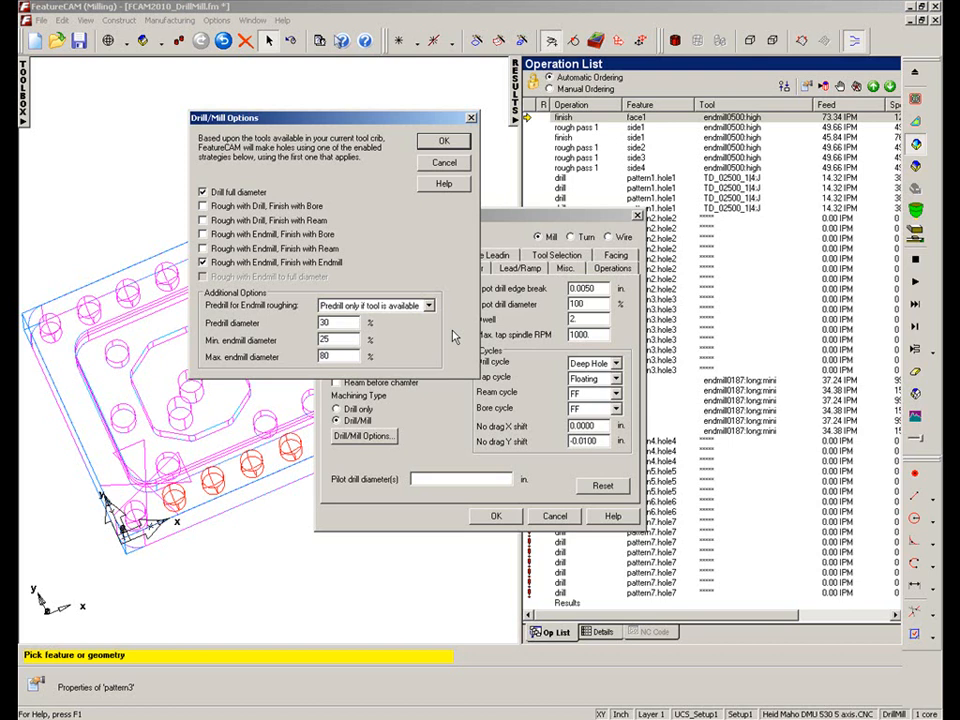
mouse_move(472, 326)
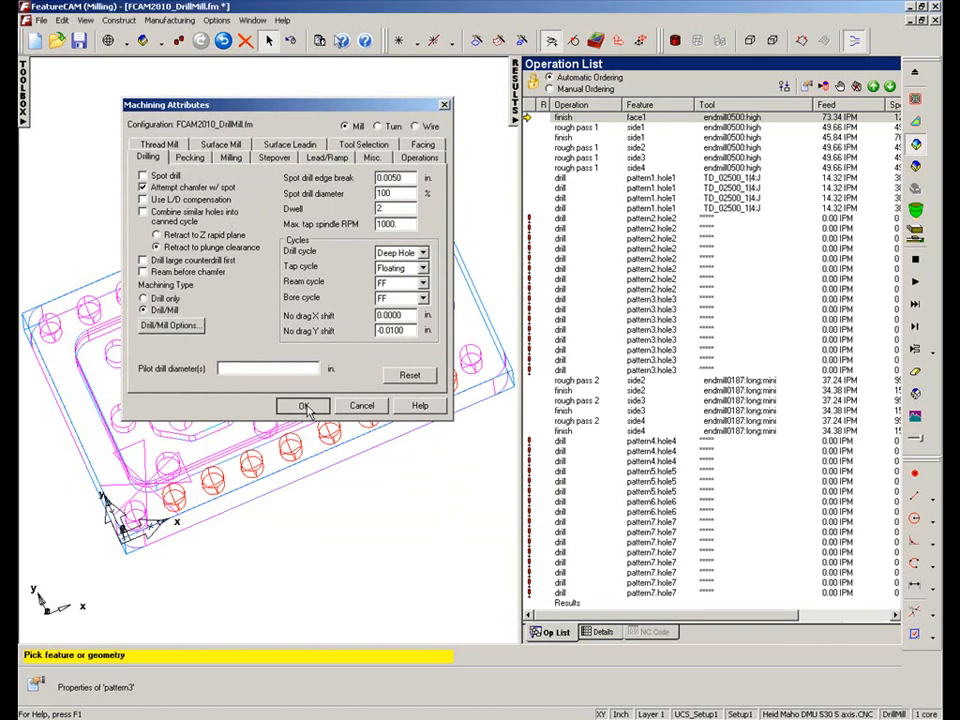
Step: Apply Drill/Mill attributes and review the new pre-drill, rough and finish operations
click(302, 406)
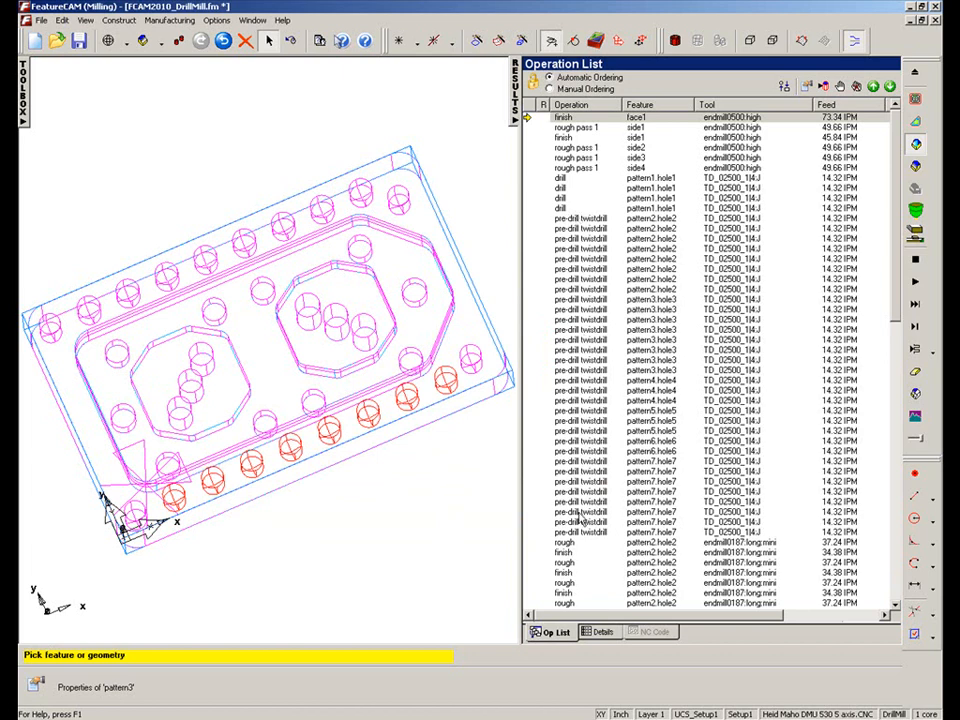
scroll(down, 3)
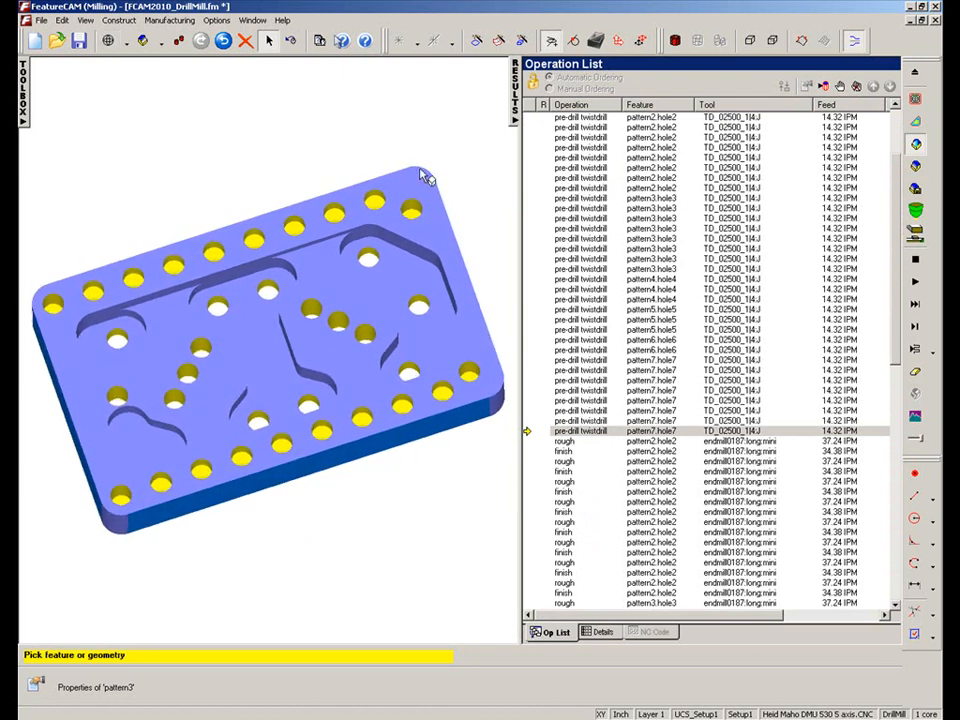
mouse_move(464, 202)
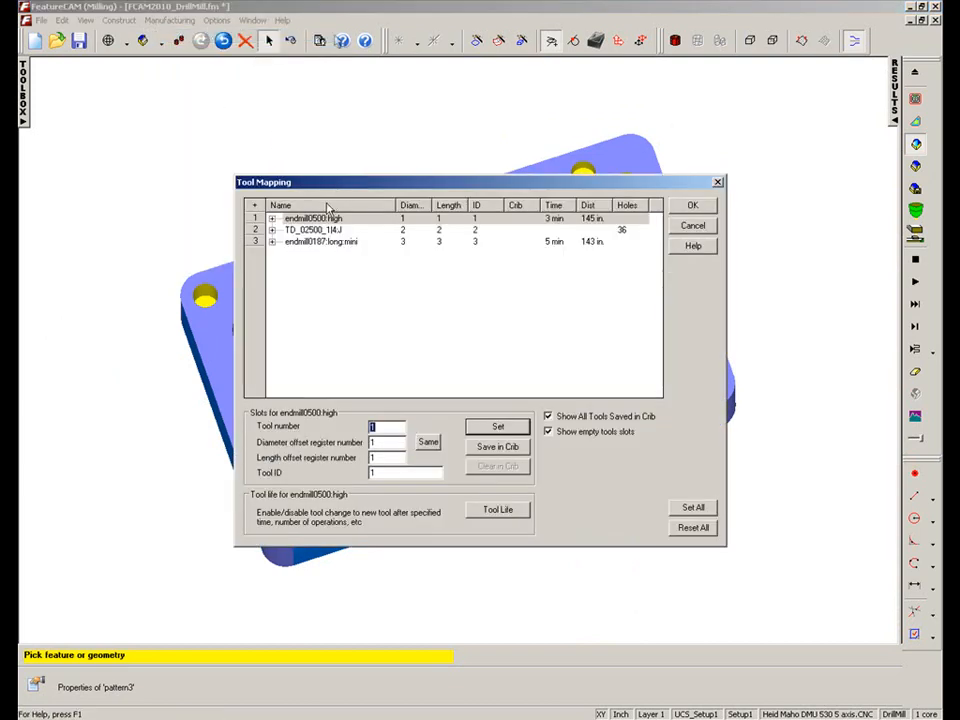
mouse_move(318, 259)
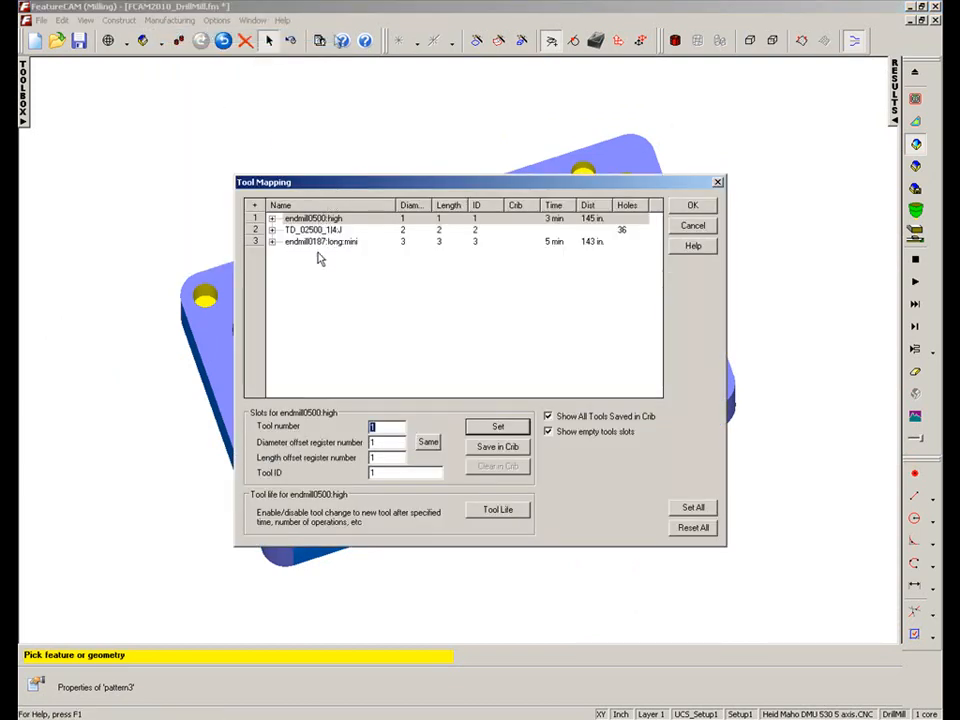